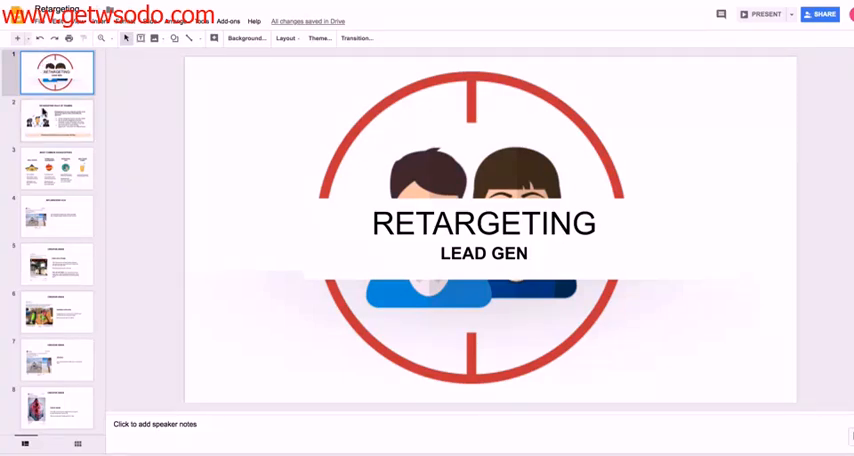
# - From the Audiences library, begin a new Custom Audience based on Website Traffic
pyautogui.click(57, 120)
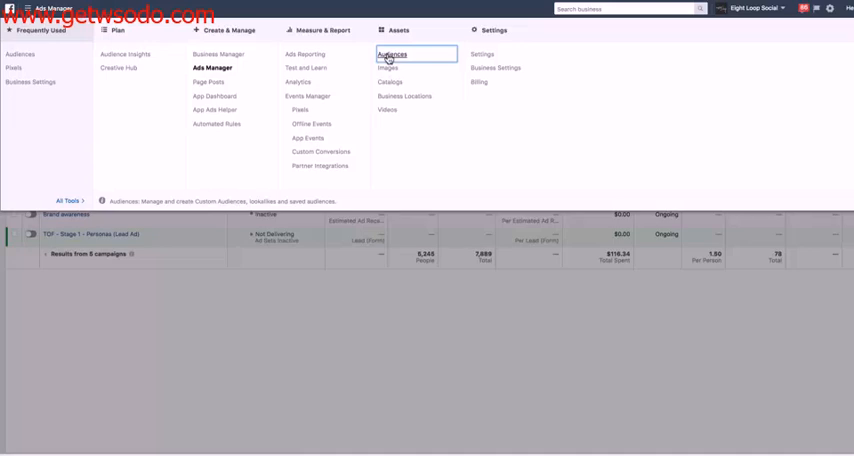
pyautogui.click(391, 54)
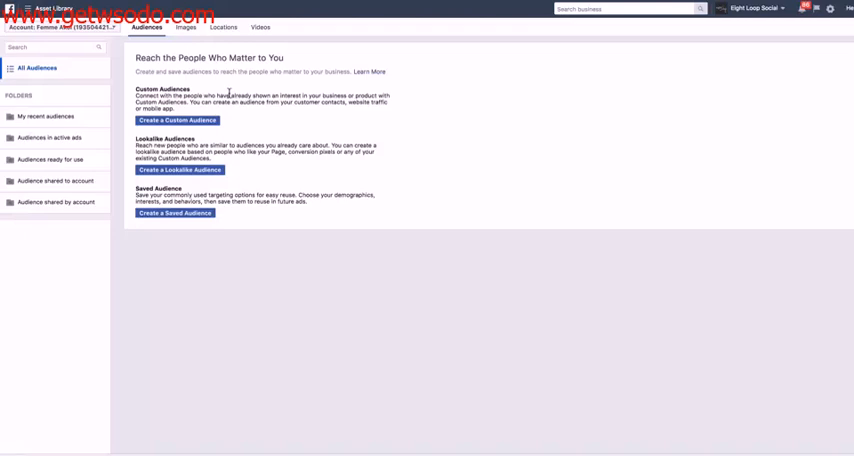
pyautogui.click(176, 120)
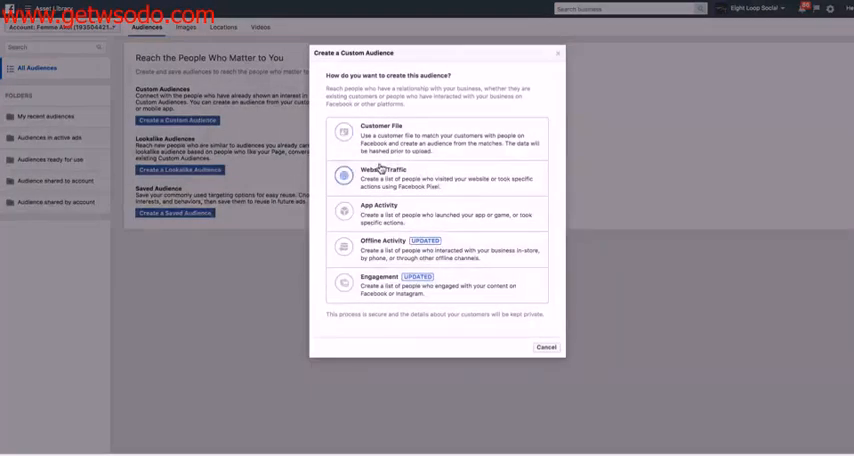
pyautogui.click(545, 347)
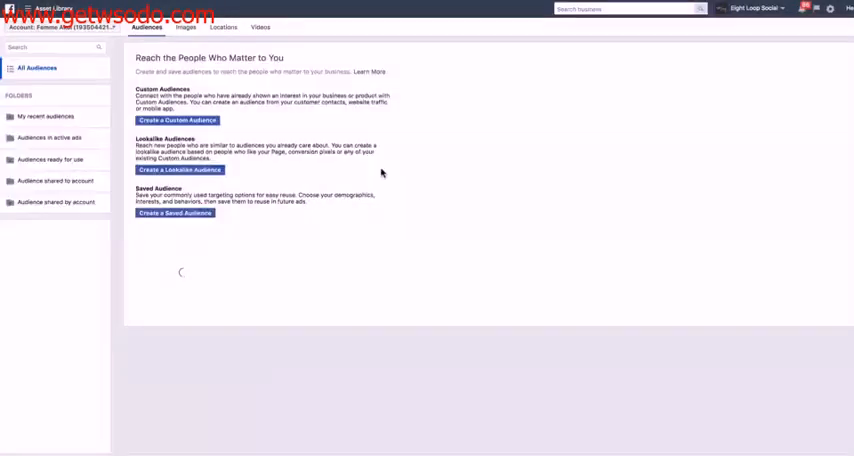
# - Switch to the ClickFunnels offer page to confirm PageView and ViewedOffer pixel events fire
pyautogui.click(177, 120)
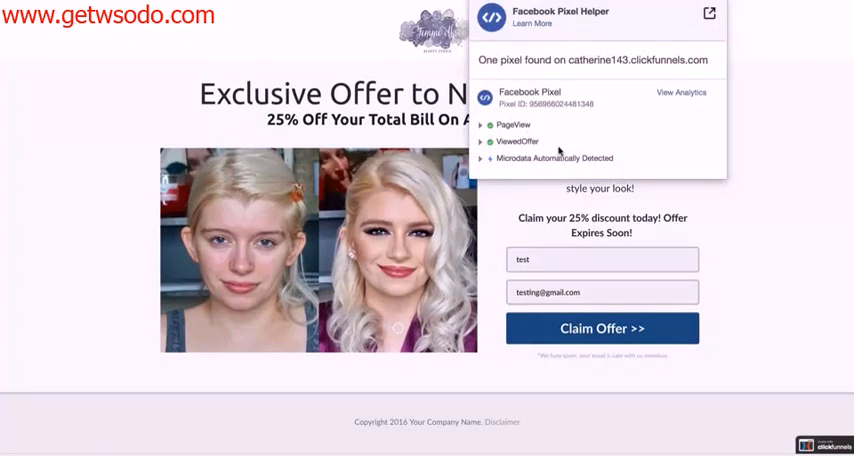
pyautogui.moveTo(543, 150)
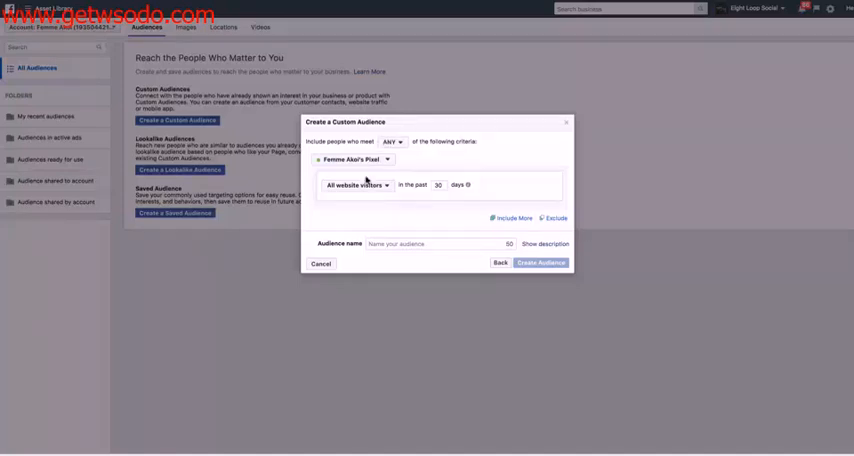
# - Create the 'ViewedOffer - 14 Days' audience from ViewedOffer events over the past 14 days
pyautogui.click(356, 185)
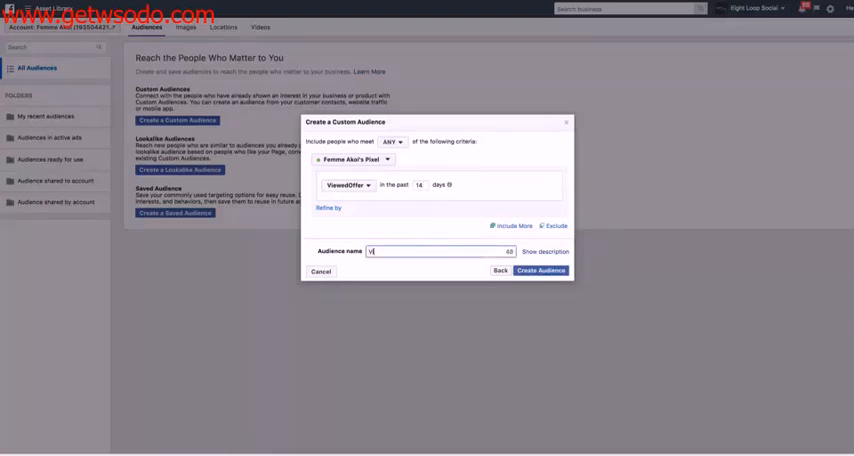
pyautogui.write('ViewedOffer - 14 Days')
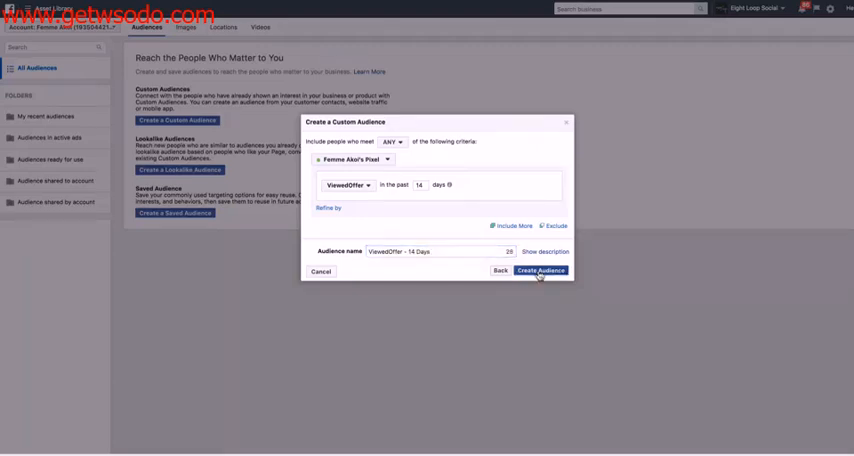
pyautogui.click(540, 271)
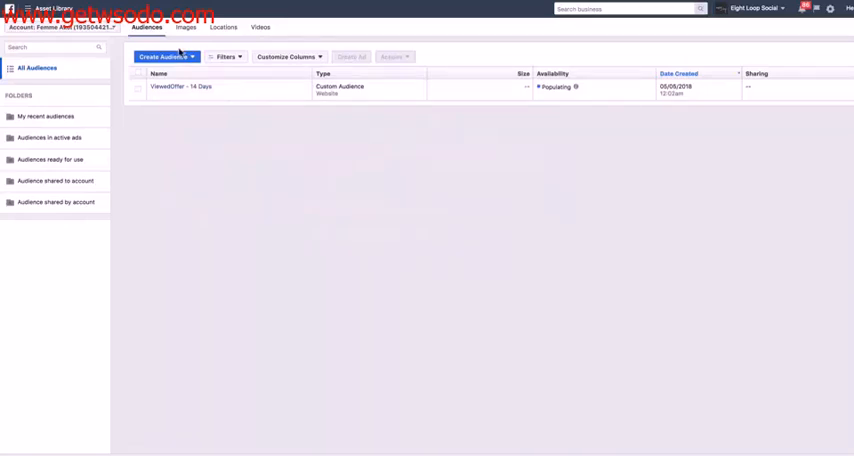
# - Create the 'Leads - 180 Days' audience from Lead events over 180 days
pyautogui.click(164, 56)
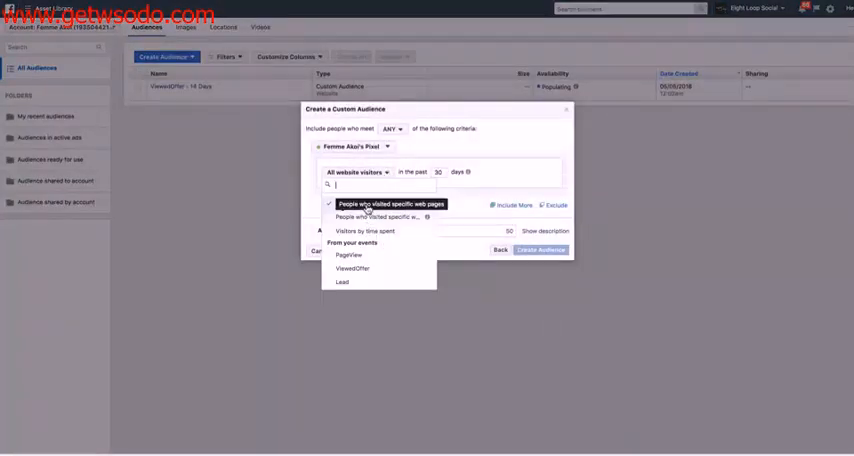
pyautogui.click(342, 282)
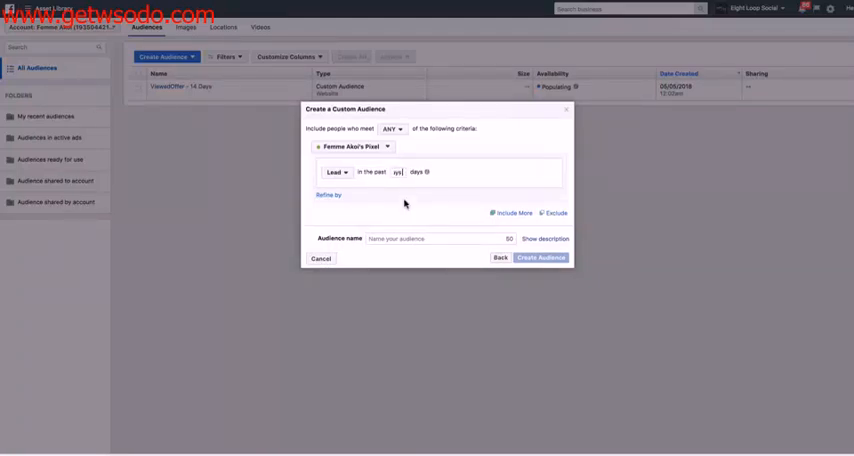
pyautogui.write('Leads - 180')
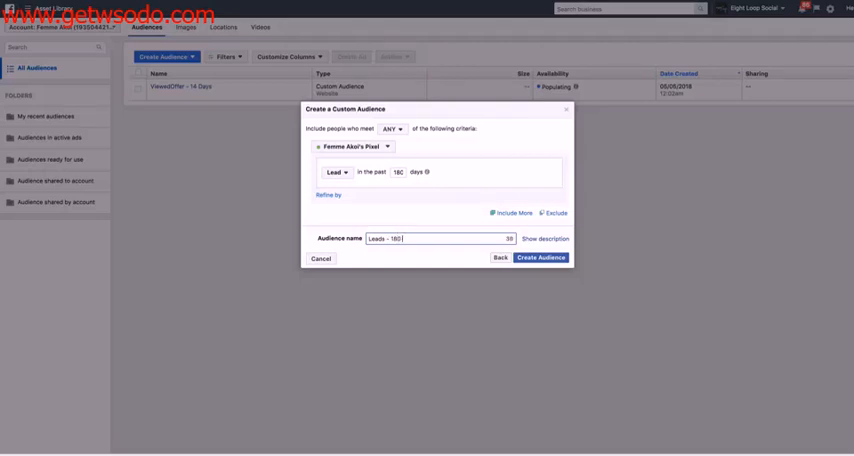
pyautogui.click(541, 257)
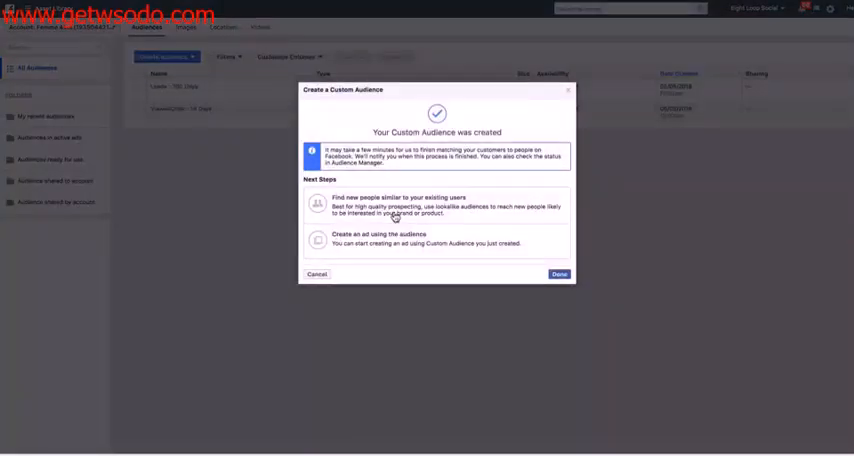
pyautogui.click(559, 274)
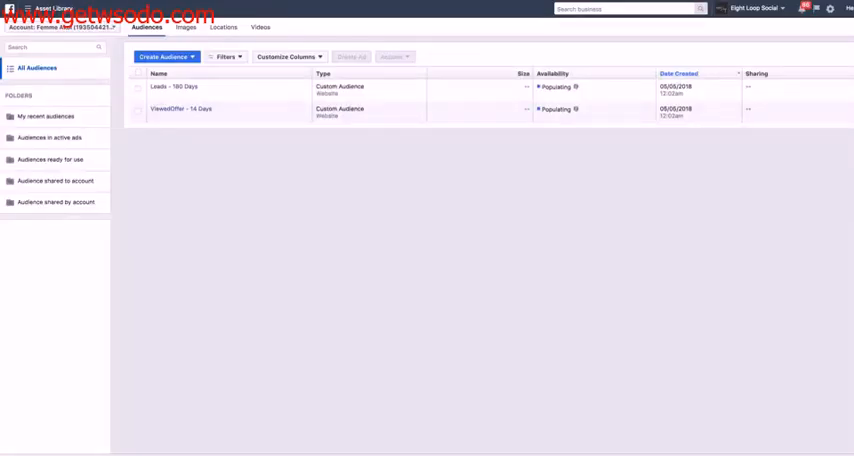
# - Go to Campaigns and start a fresh campaign, discarding the unfinished draft
pyautogui.click(27, 8)
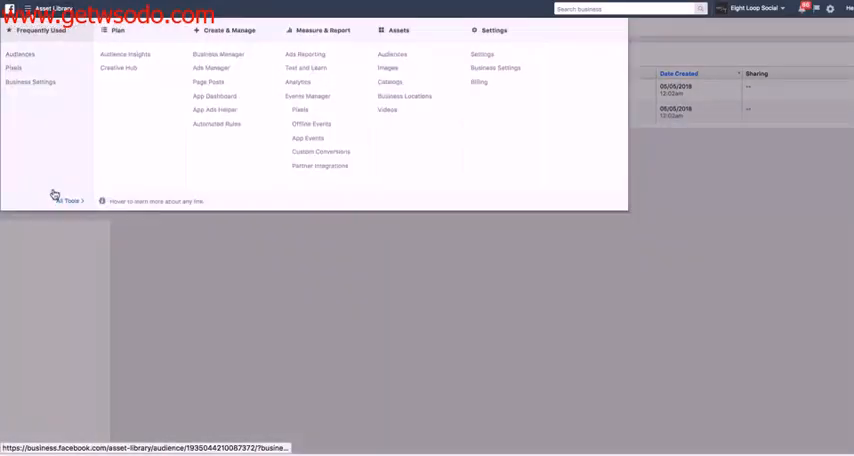
pyautogui.click(20, 54)
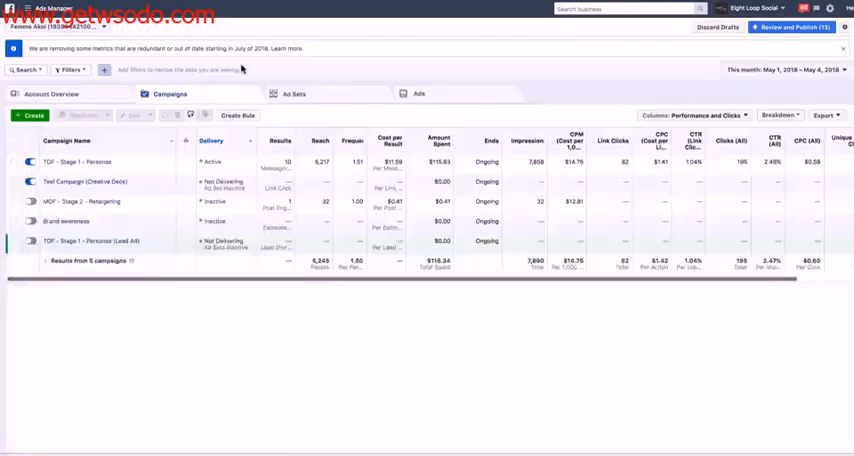
pyautogui.click(28, 115)
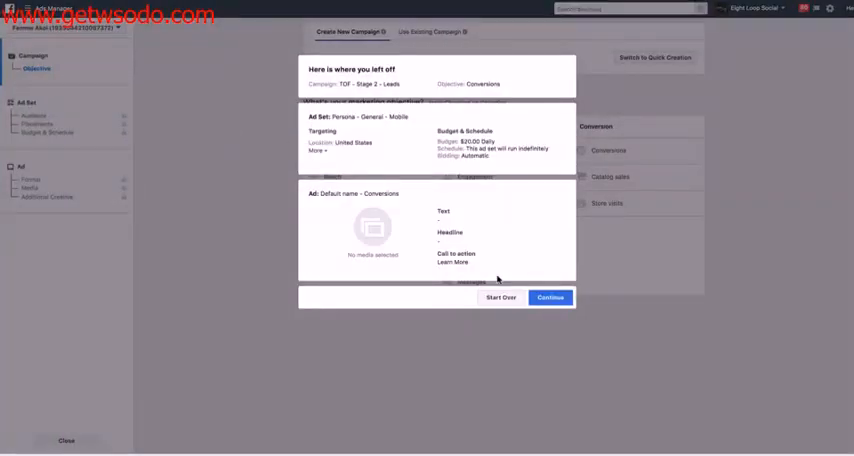
pyautogui.click(501, 297)
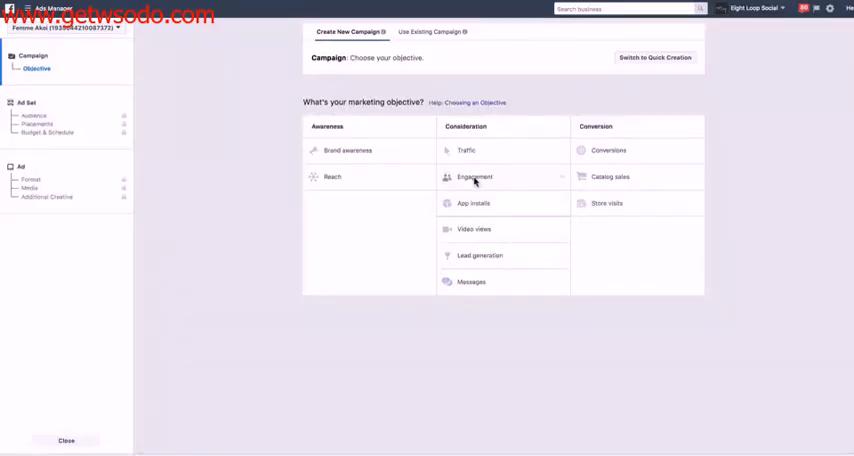
# - Choose the Engagement objective and name the campaign 'BOF - Stage 3 - Leads'
pyautogui.click(474, 177)
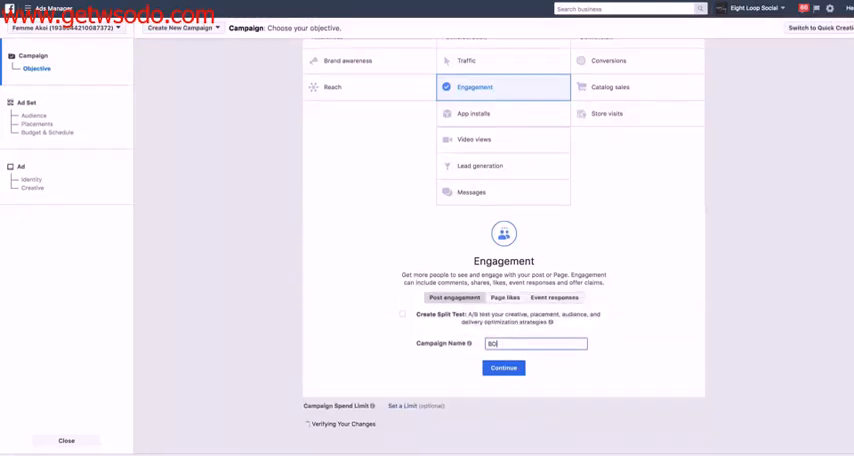
pyautogui.write('BOF - STage 3 - Le')
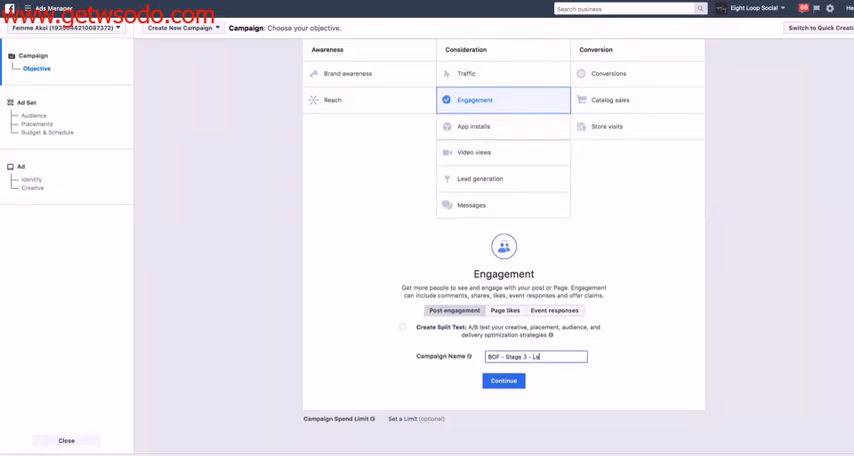
pyautogui.click(503, 368)
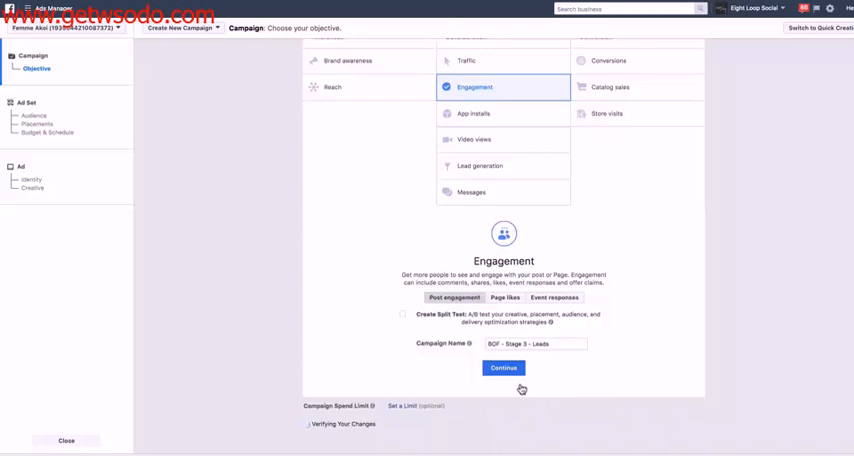
# - Target 'ViewedOffer - 14 Days' in the ad set and exclude the 'Leads - 180 Days' audience
pyautogui.click(503, 367)
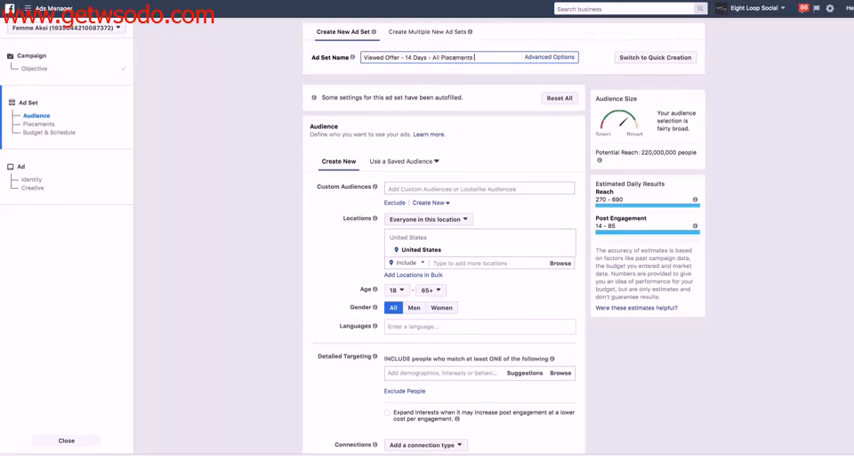
pyautogui.scroll(-3)
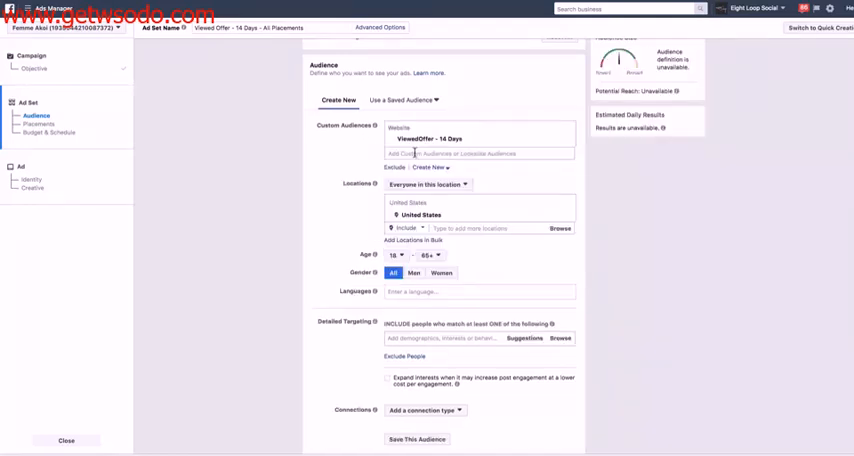
pyautogui.write('Leads')
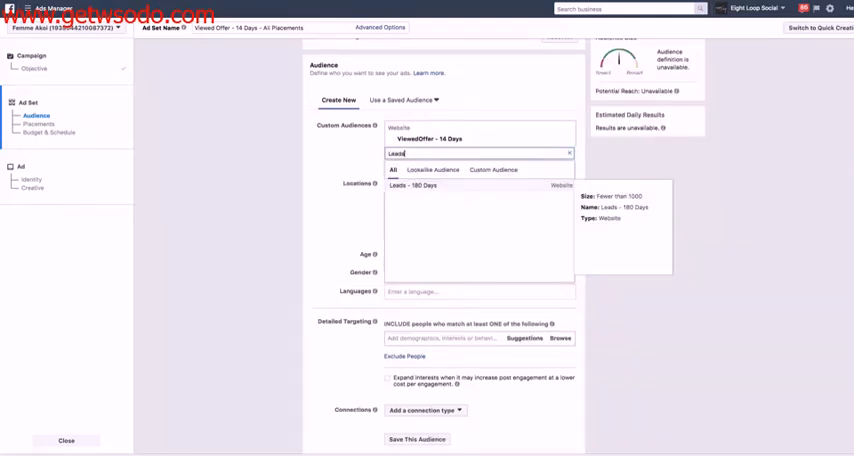
pyautogui.click(411, 185)
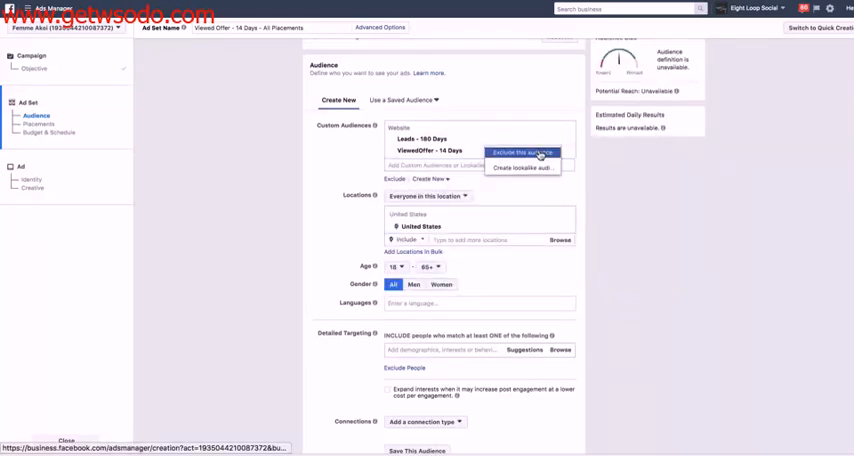
pyautogui.click(523, 152)
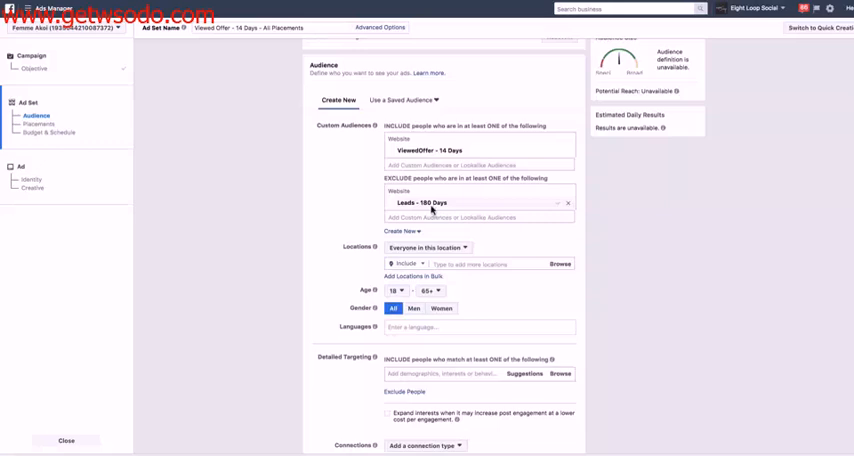
# - Leave automatic placements and the $11.00 daily budget unchanged and finish the ad set
pyautogui.scroll(-3)
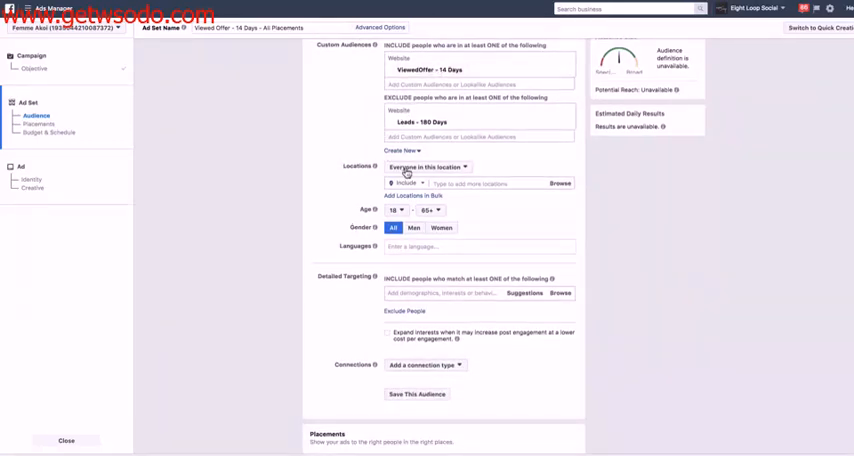
pyautogui.scroll(-3)
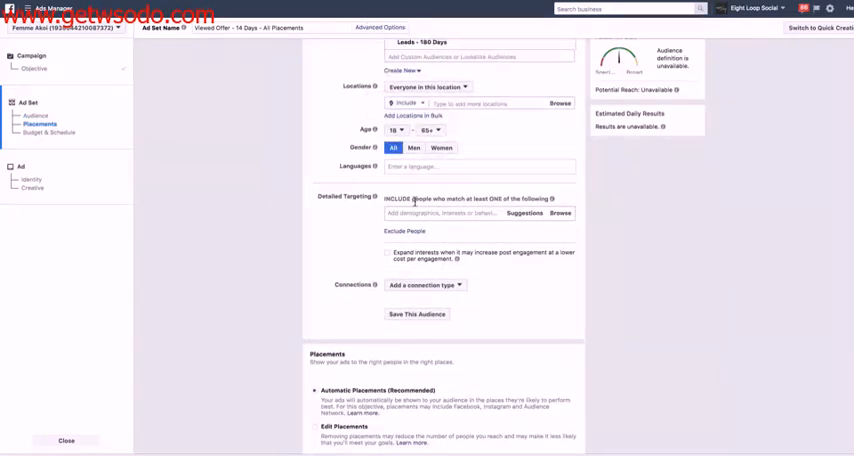
pyautogui.scroll(-3)
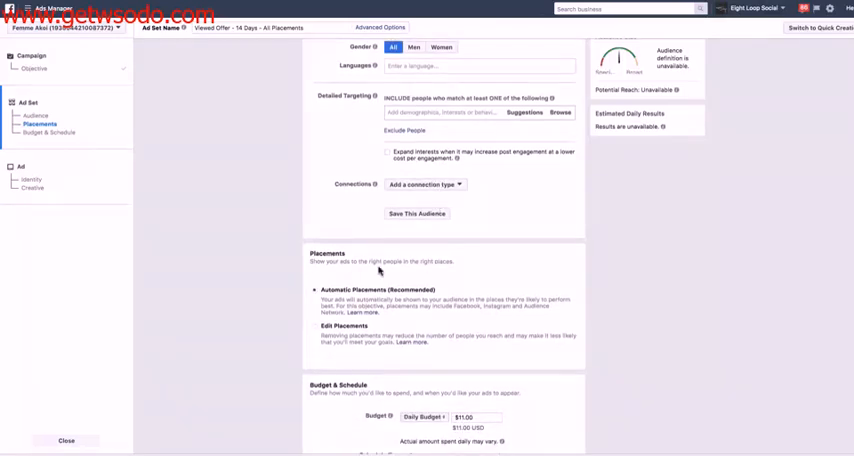
pyautogui.scroll(-3)
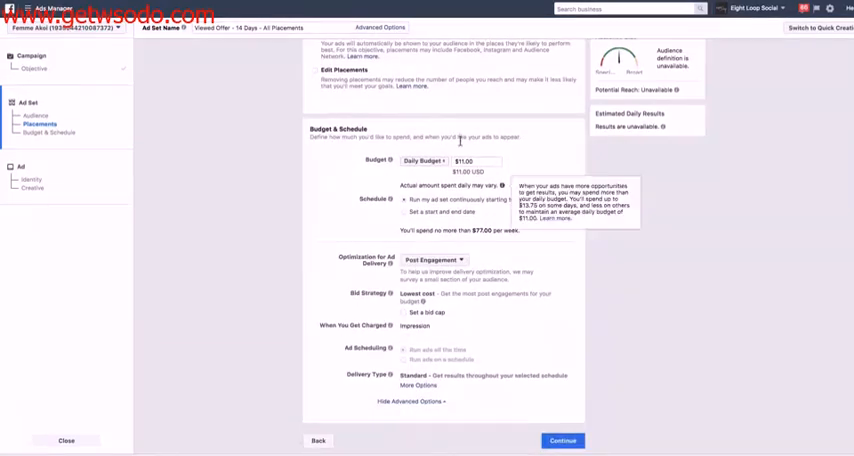
pyautogui.moveTo(517, 393)
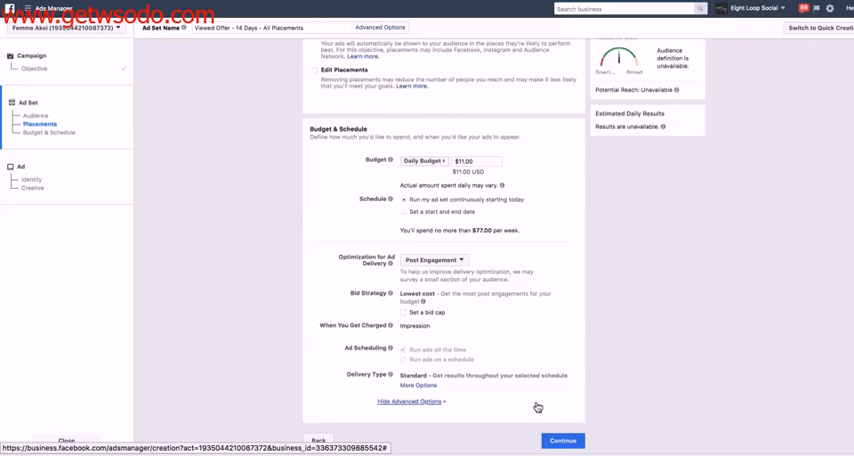
pyautogui.click(563, 440)
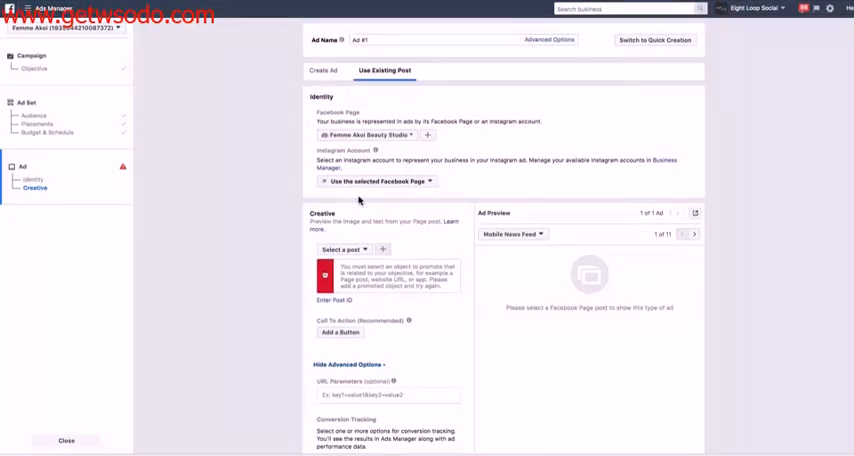
# - Switch to the Create Ad tab and scroll down to the Format options
pyautogui.click(322, 66)
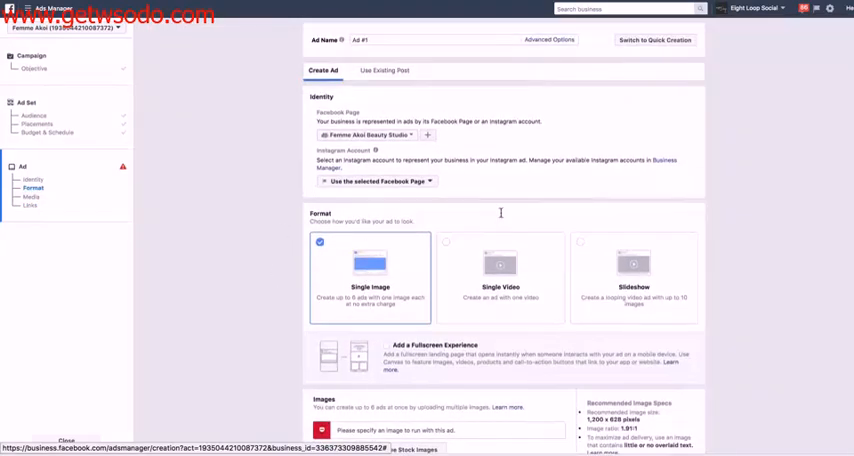
pyautogui.scroll(-3)
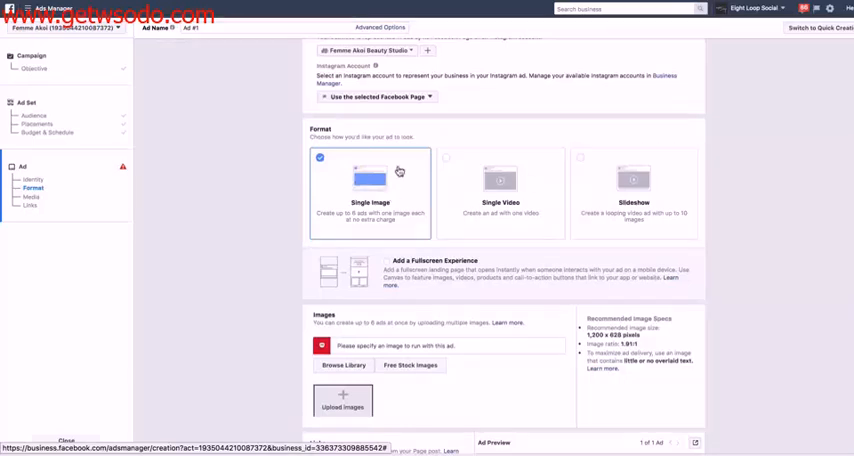
pyautogui.scroll(-3)
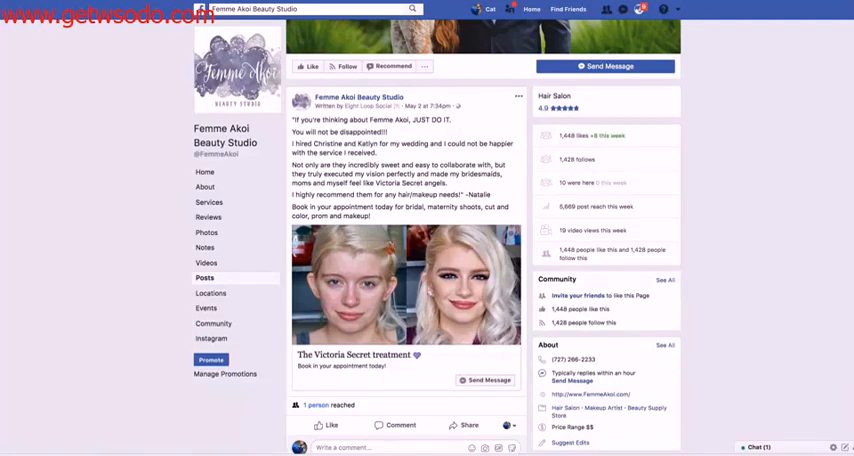
# - Pick the 'If you're thinking about Femme Akoi' Victoria Secret testimonial post for the ad
pyautogui.click(210, 360)
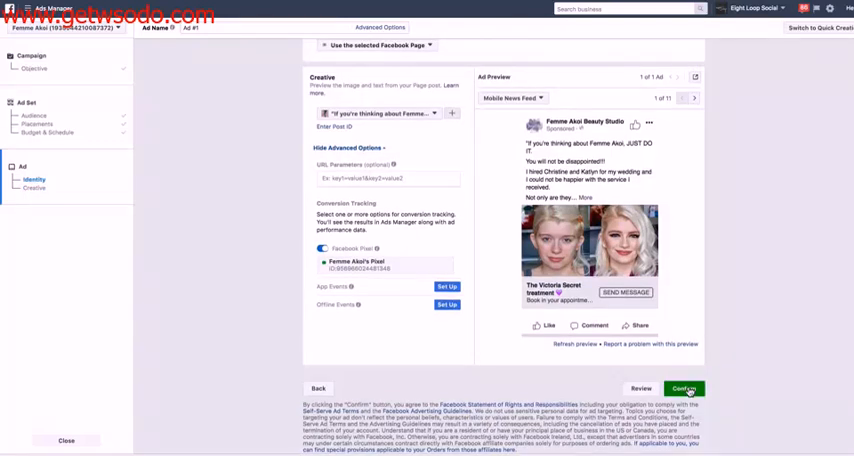
# - Confirm and publish 'BOF - Stage 3 - Leads' using the existing testimonial post
pyautogui.click(684, 388)
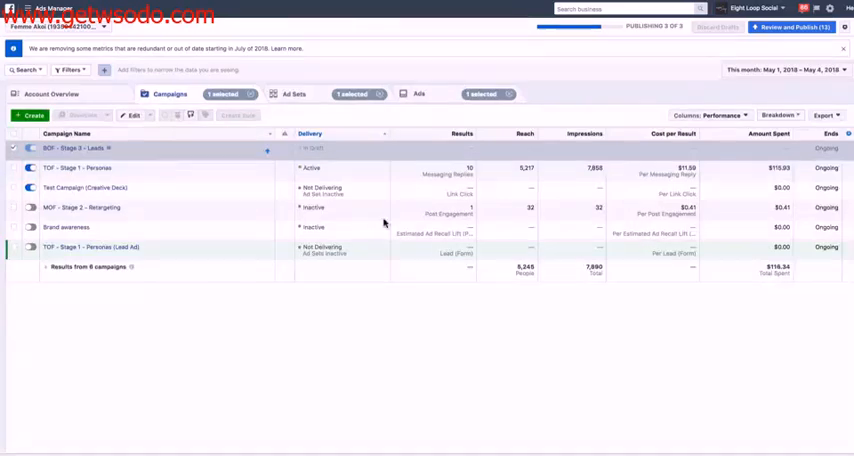